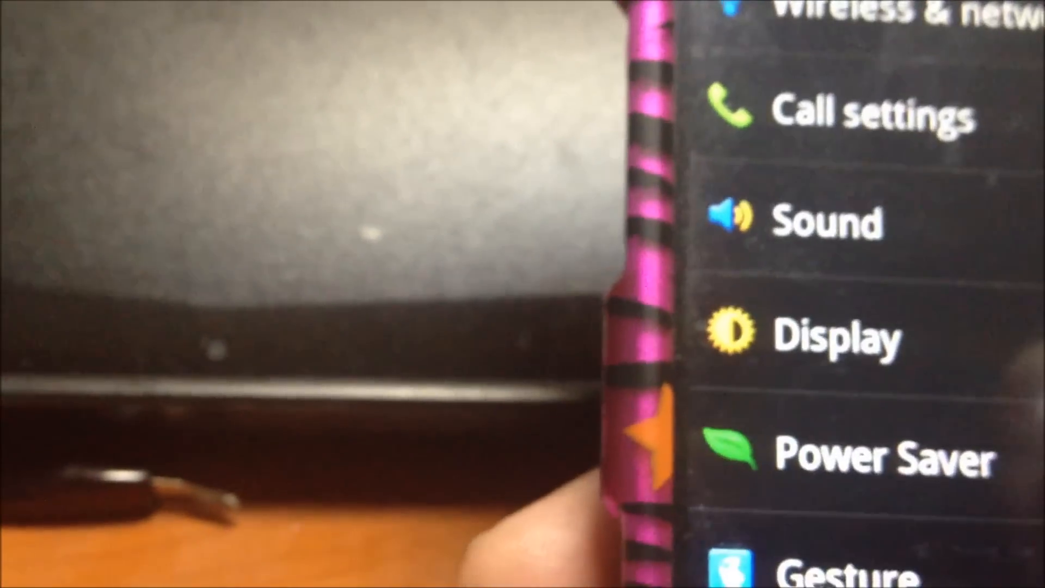
# Set the default USB connection mode to Internet connection (Ethernet) in Connectivity settings
pyautogui.scroll(-3)
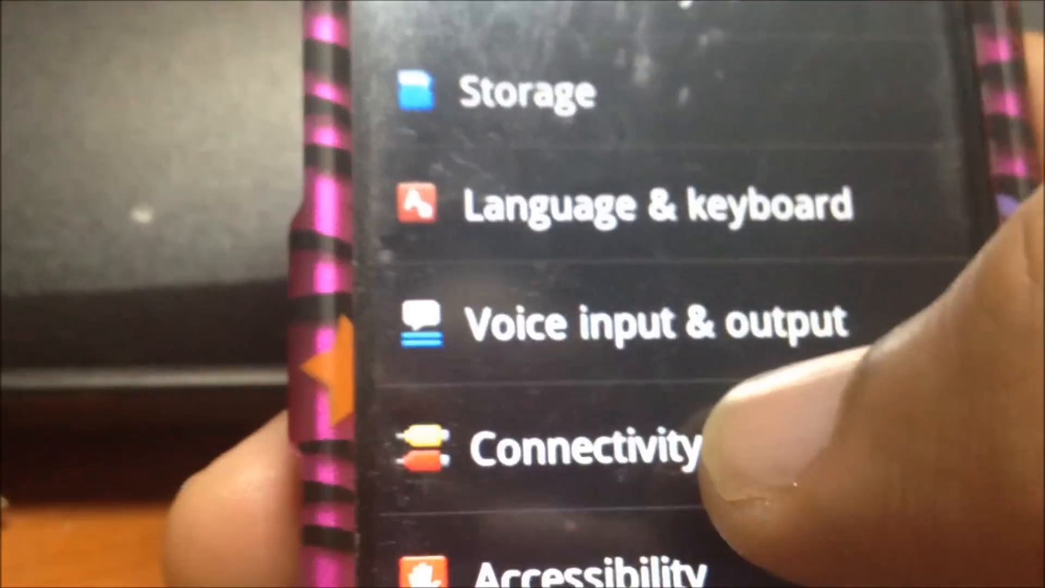
pyautogui.click(566, 445)
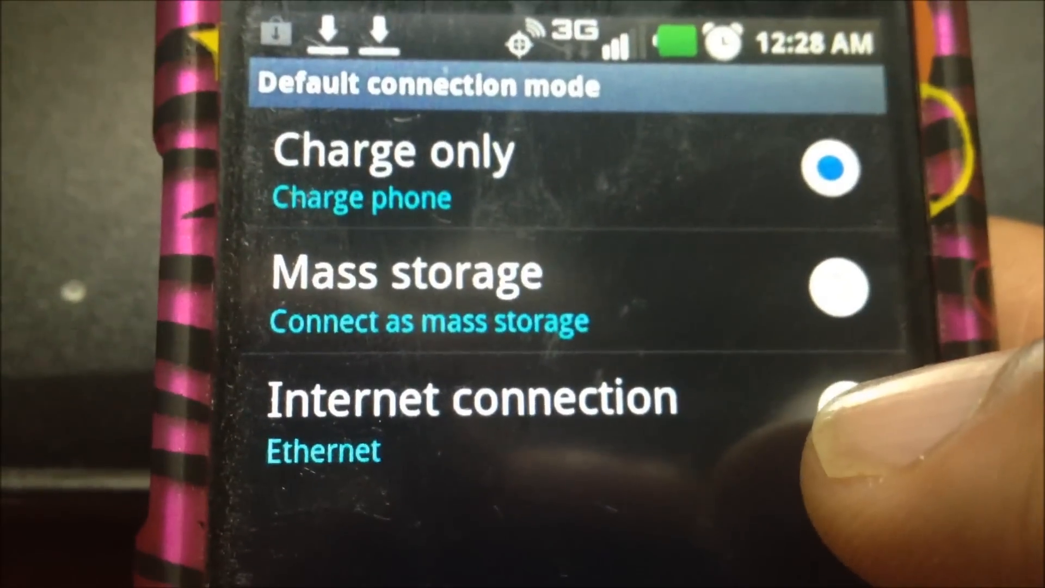
pyautogui.click(466, 413)
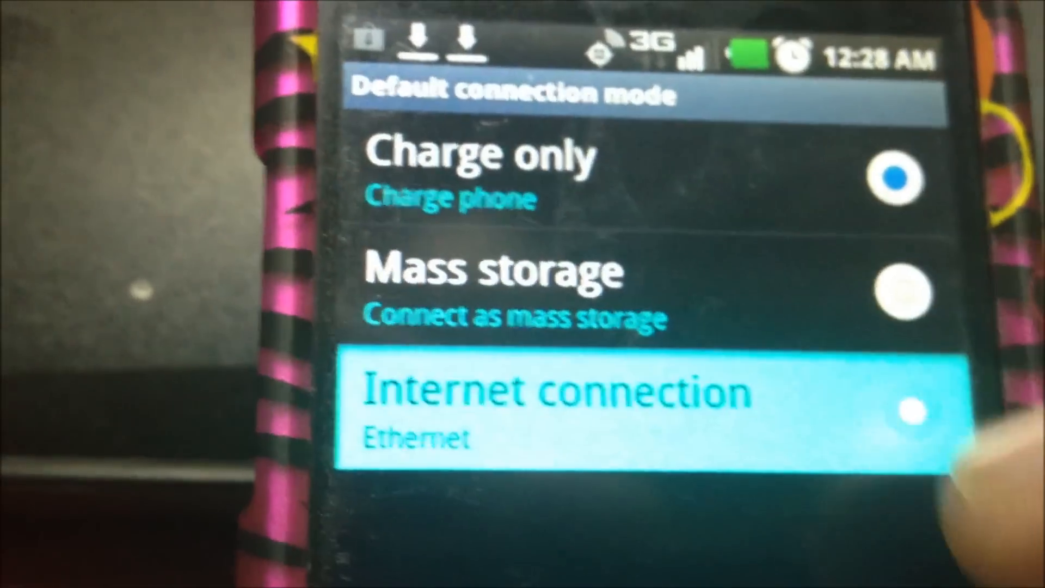
pyautogui.click(560, 407)
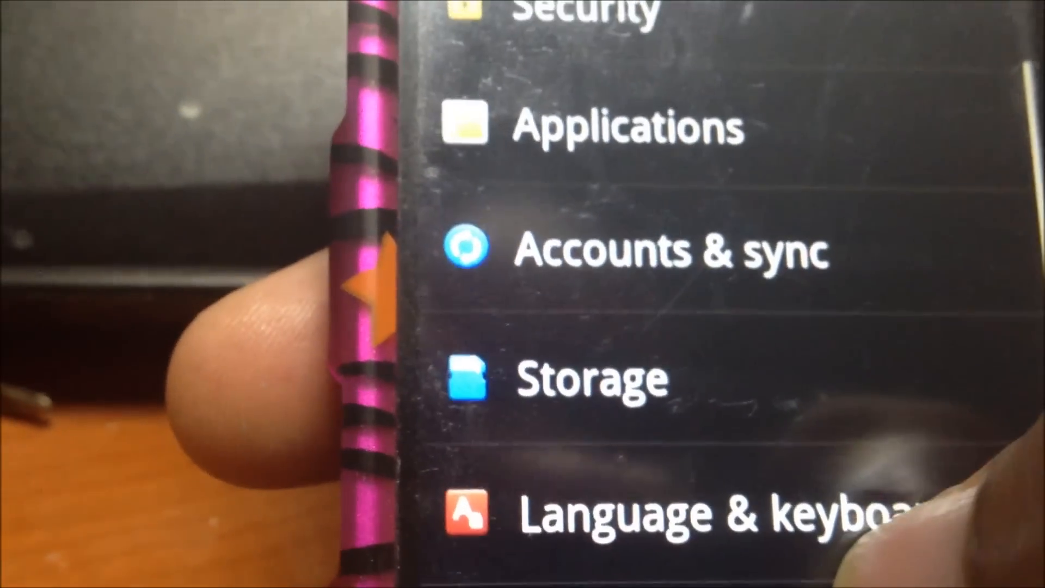
# Enable USB debugging under Applications > Development
pyautogui.scroll(-3)
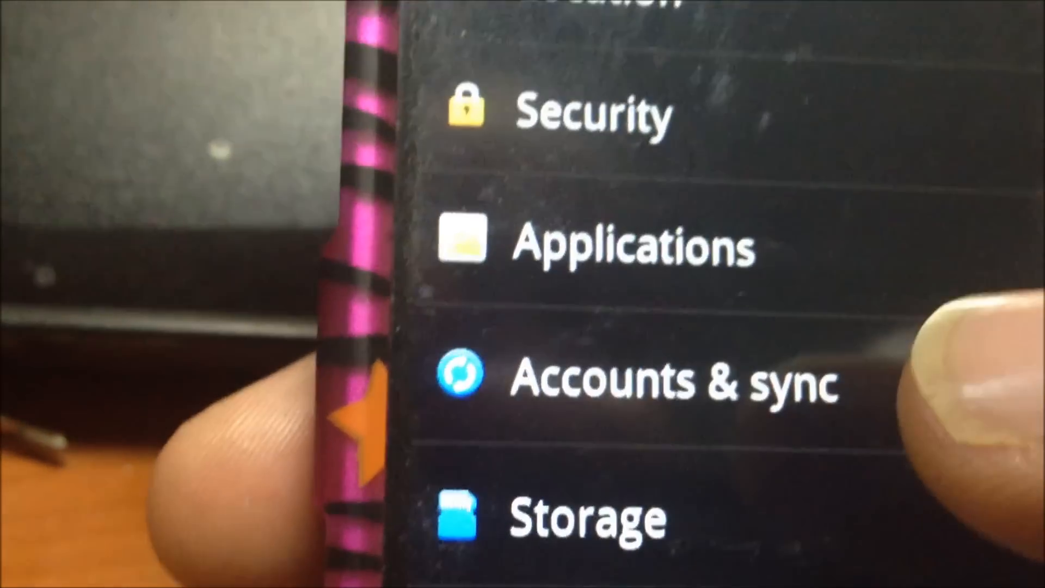
pyautogui.scroll(-3)
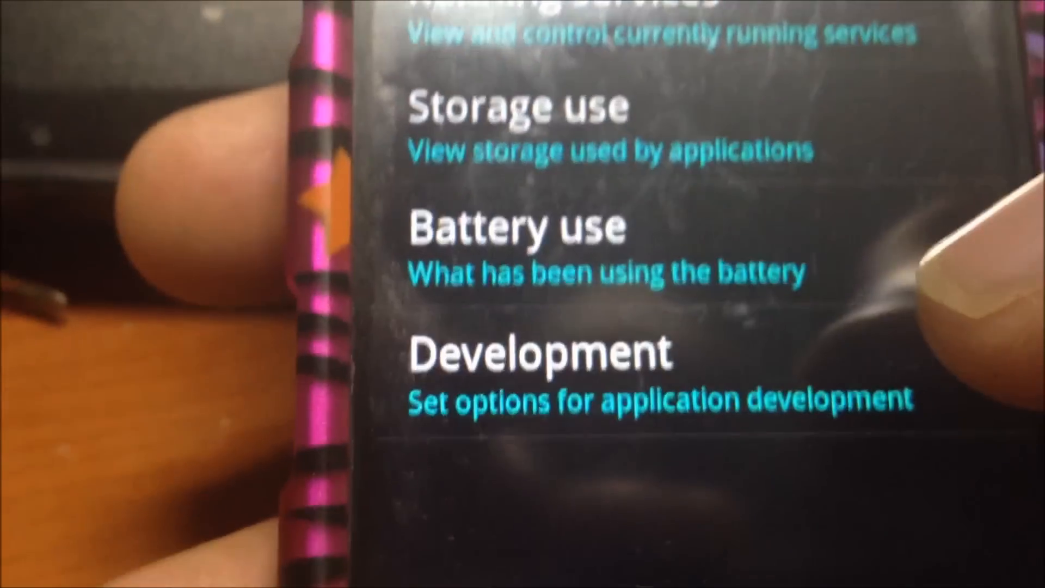
pyautogui.click(540, 353)
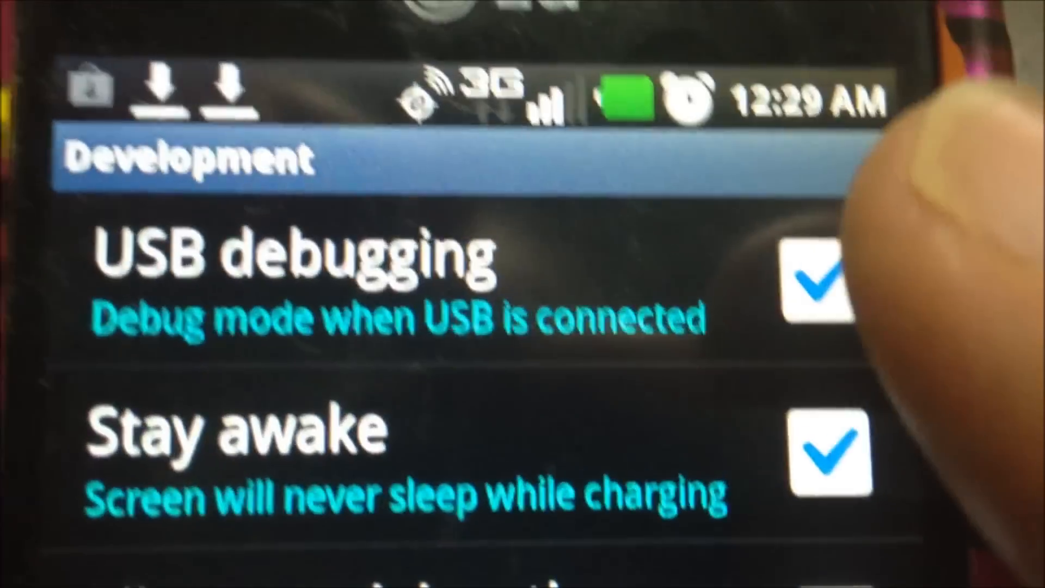
pyautogui.click(806, 287)
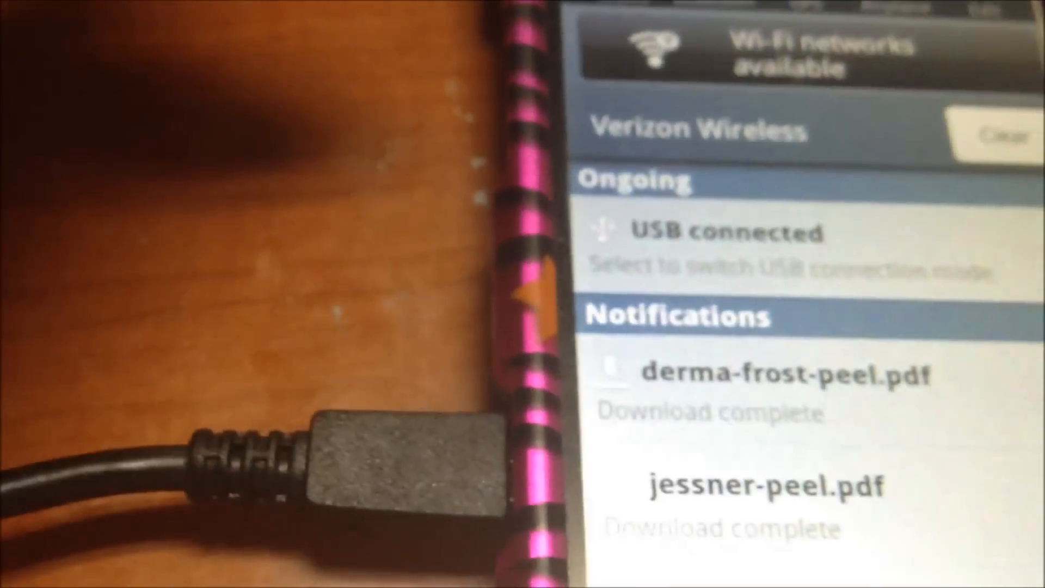
# Change the connected USB link from the notification to Internet connection mode
pyautogui.click(720, 232)
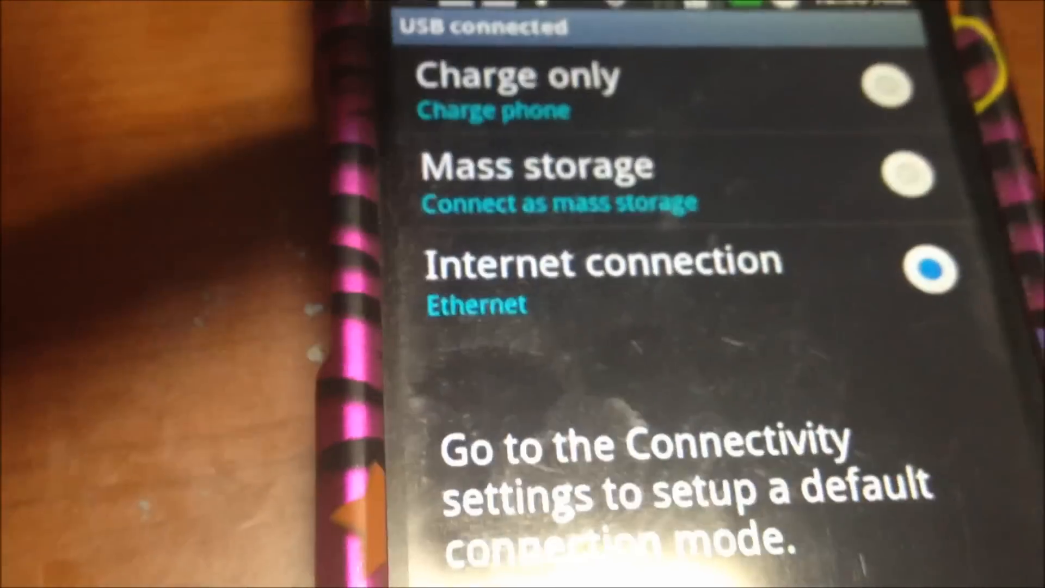
pyautogui.click(600, 266)
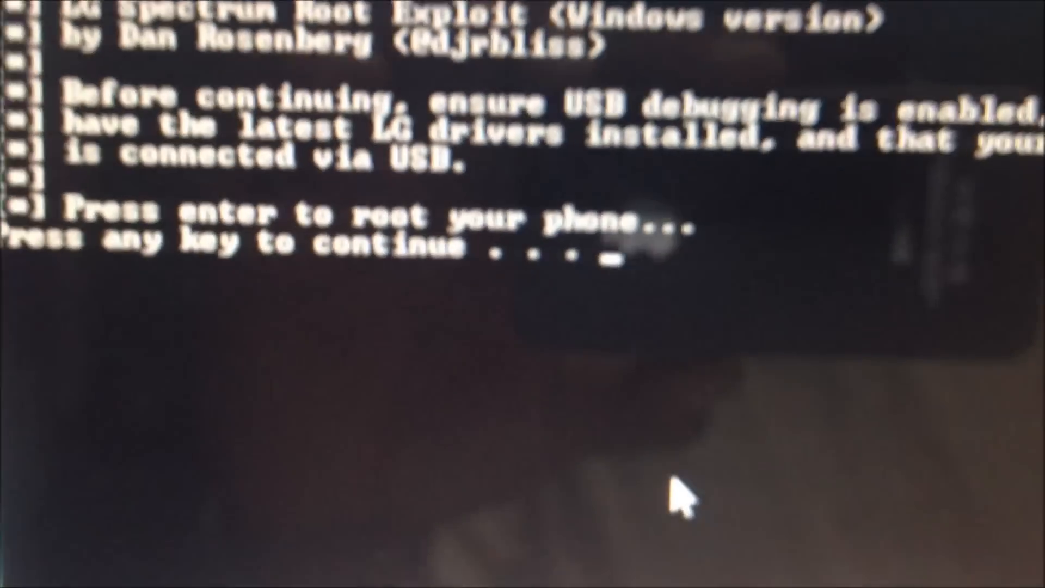
# Continue the LG Spectrum root exploit in the command window to root the phone
pyautogui.press('enter')
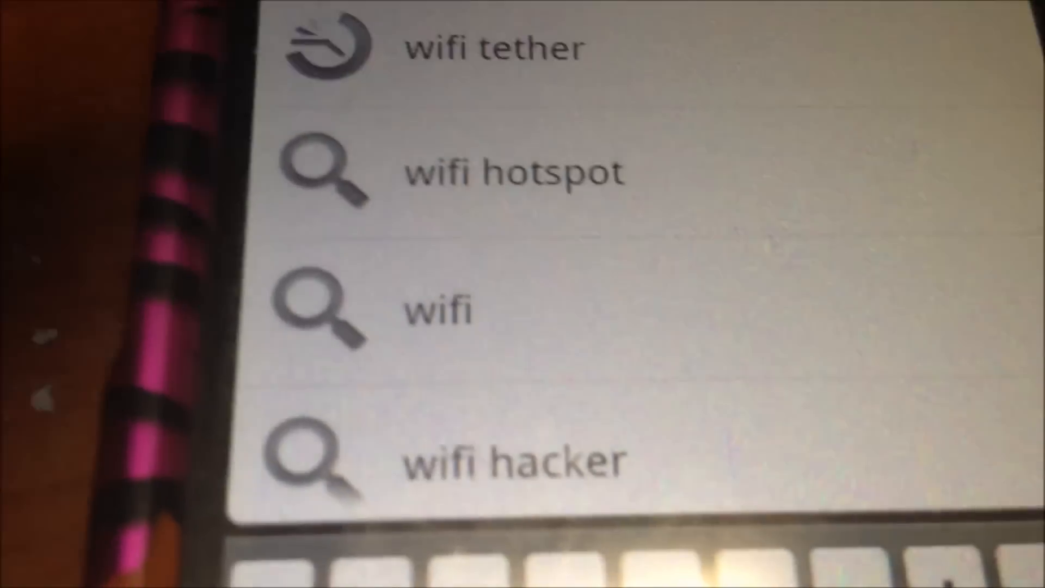
# Pick the 'wifi tether' search suggestion and launch the installed WiFi Tether app
pyautogui.click(493, 47)
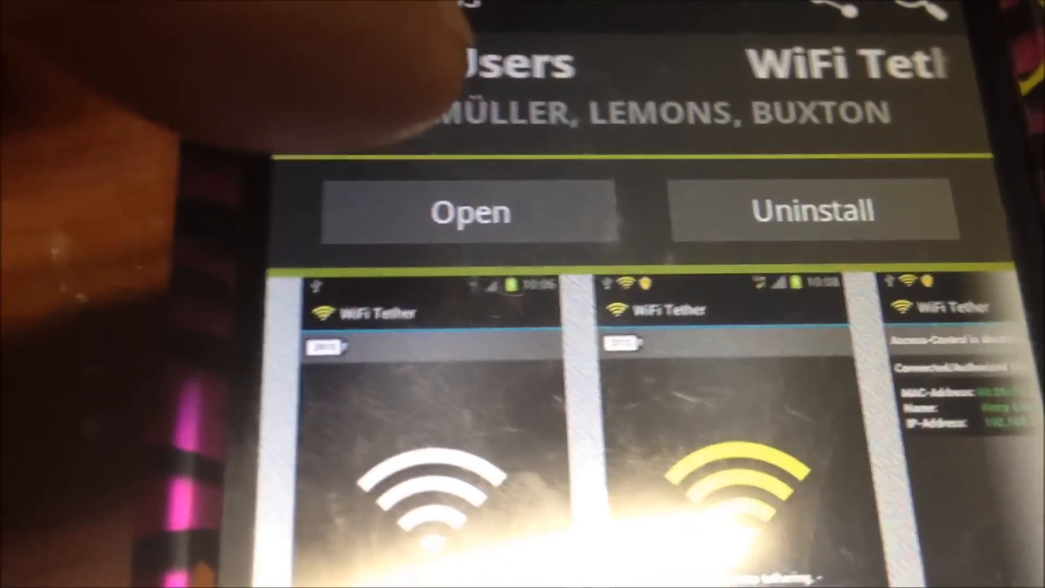
pyautogui.click(472, 211)
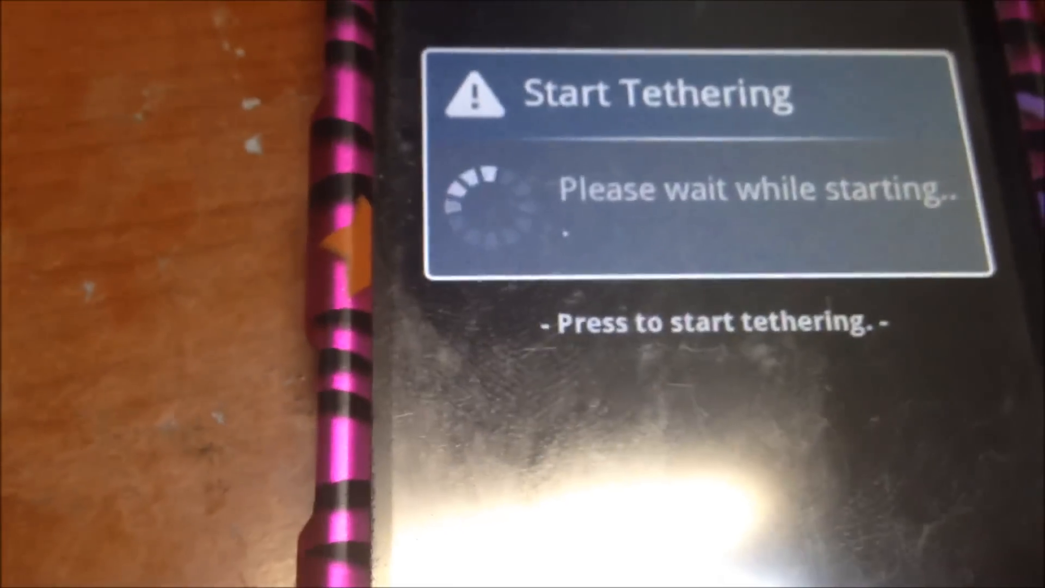